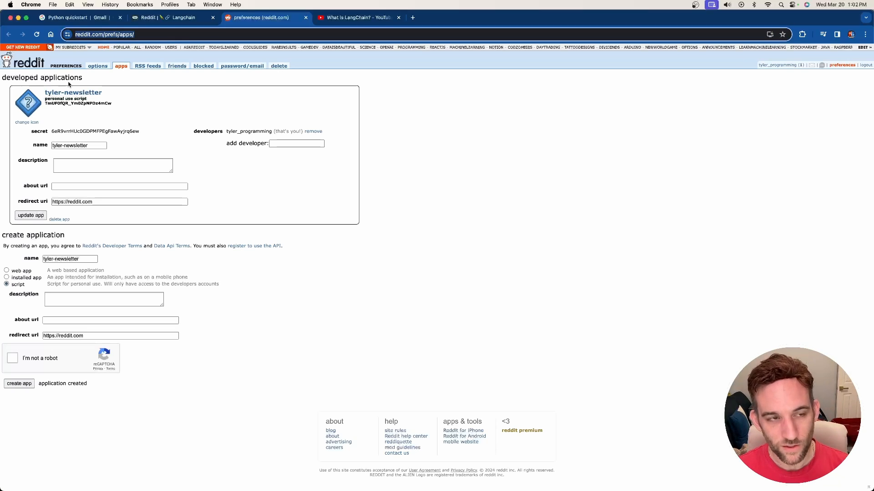
Paste the Reddit app's real id and secret over the client_id and client_secret placeholders in main.py
click(78, 145)
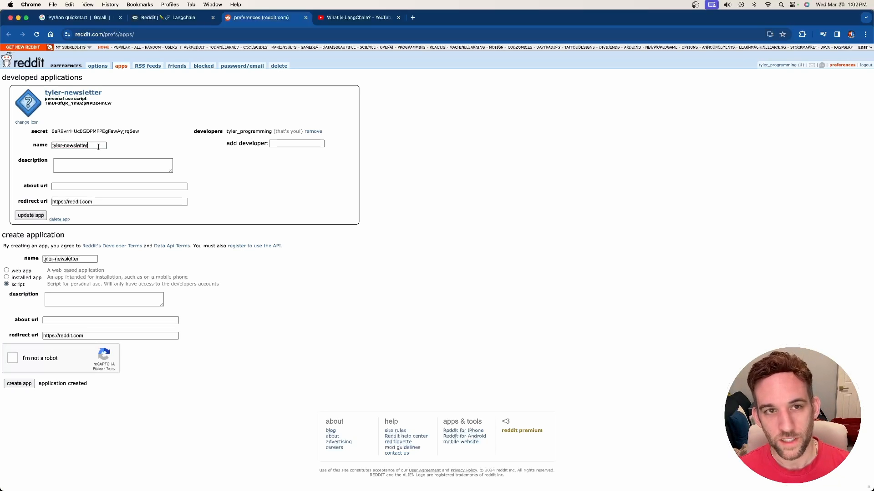
click(69, 259)
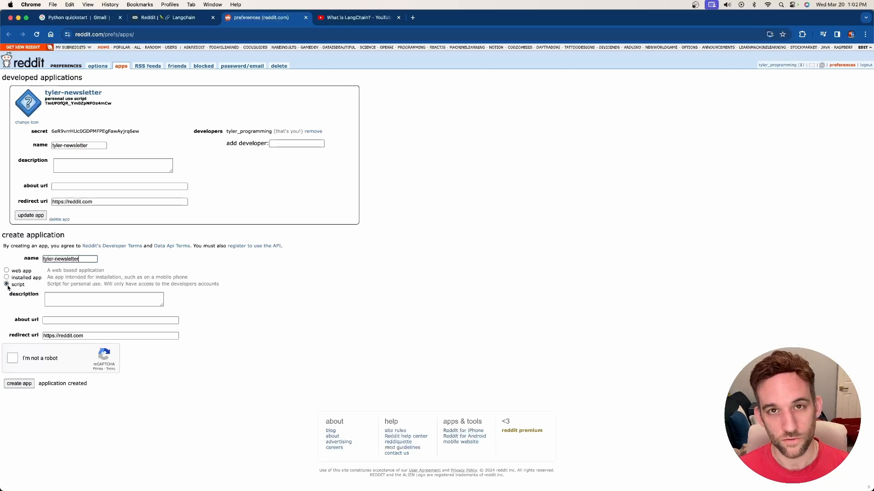
click(110, 336)
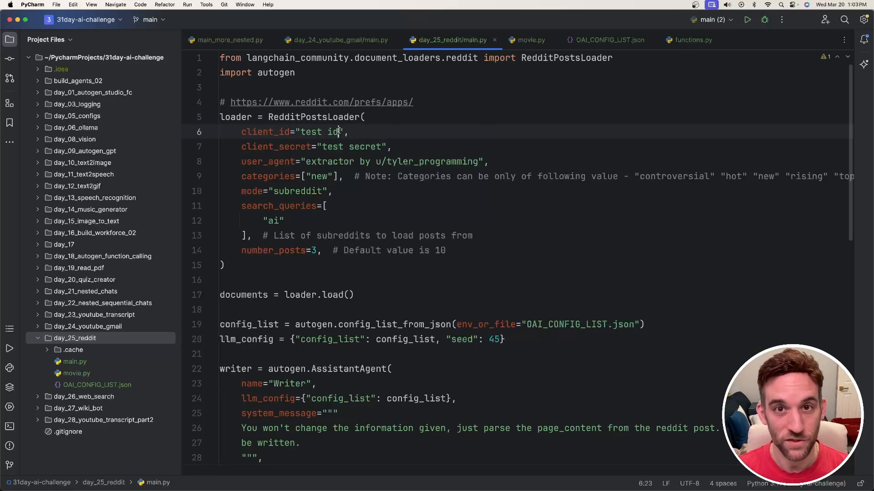
double_click(310, 132)
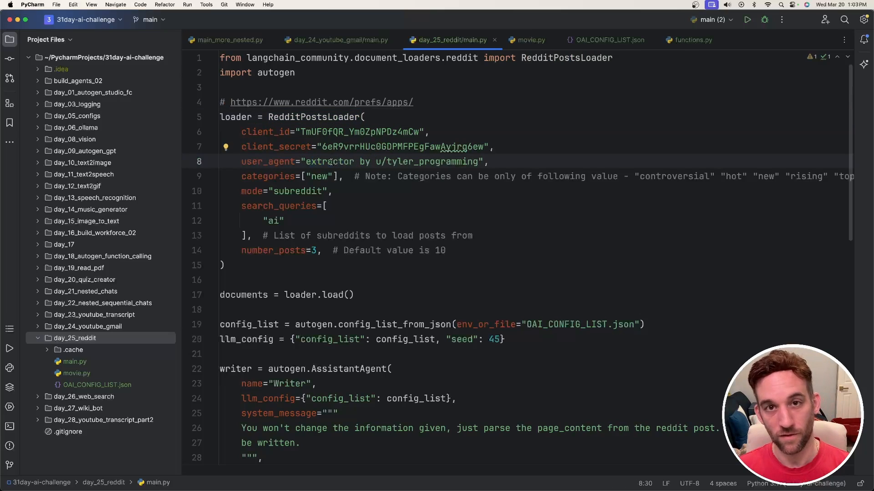
drag(305, 161, 371, 161)
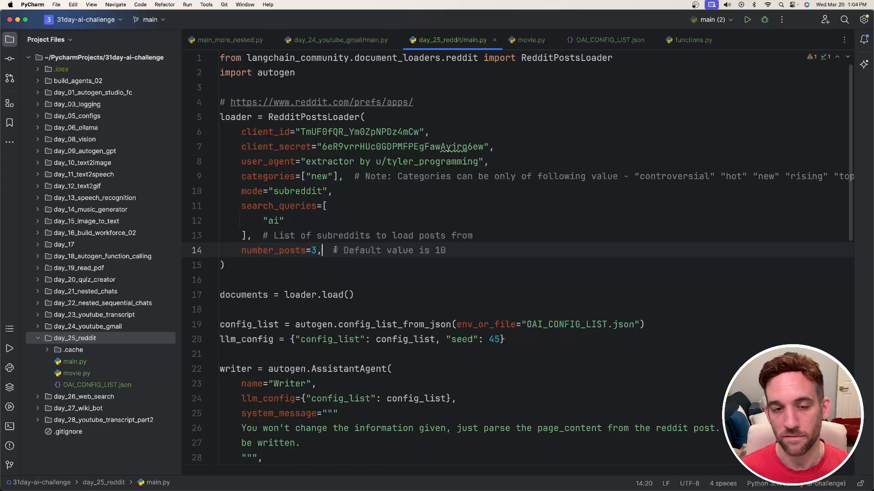
scroll(down, 3)
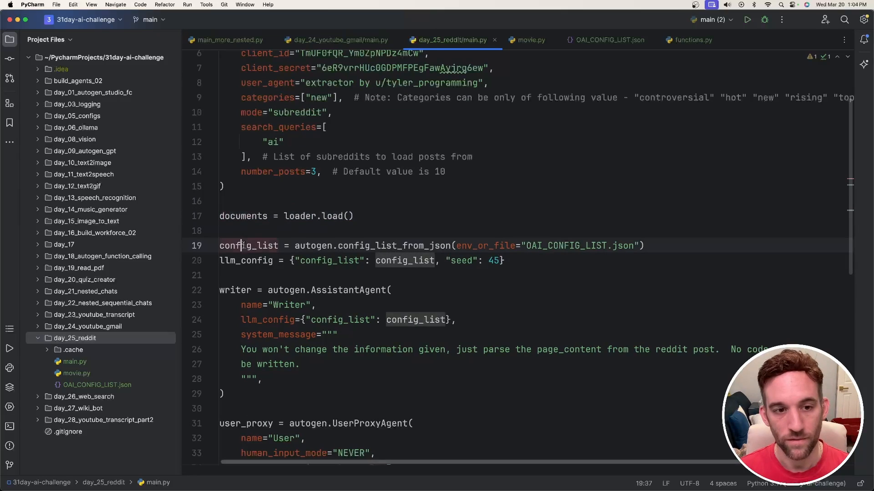
click(504, 260)
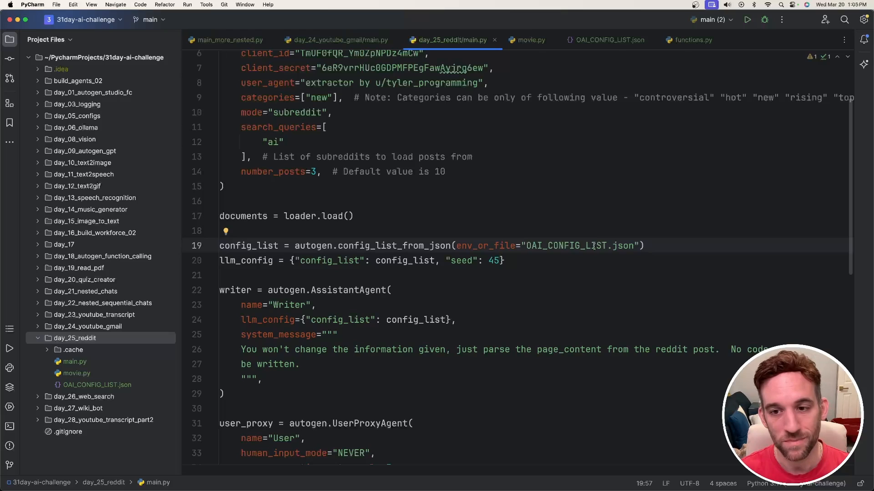
scroll(down, 3)
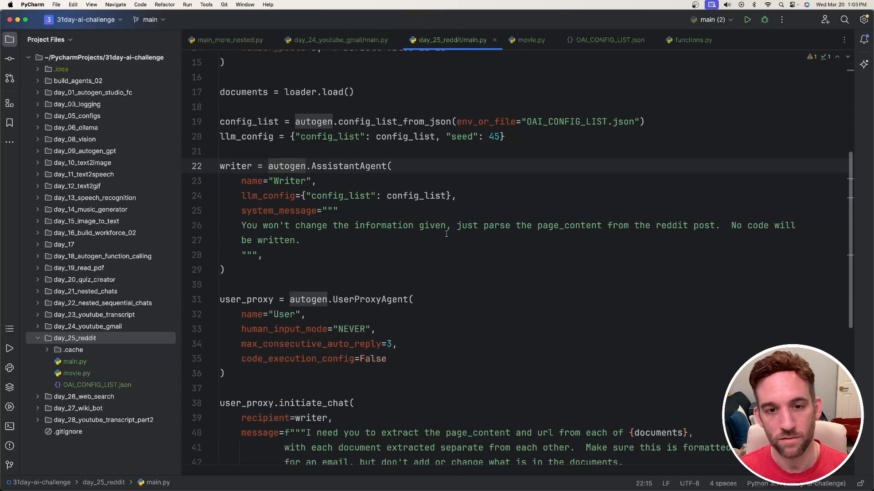
drag(241, 225, 387, 226)
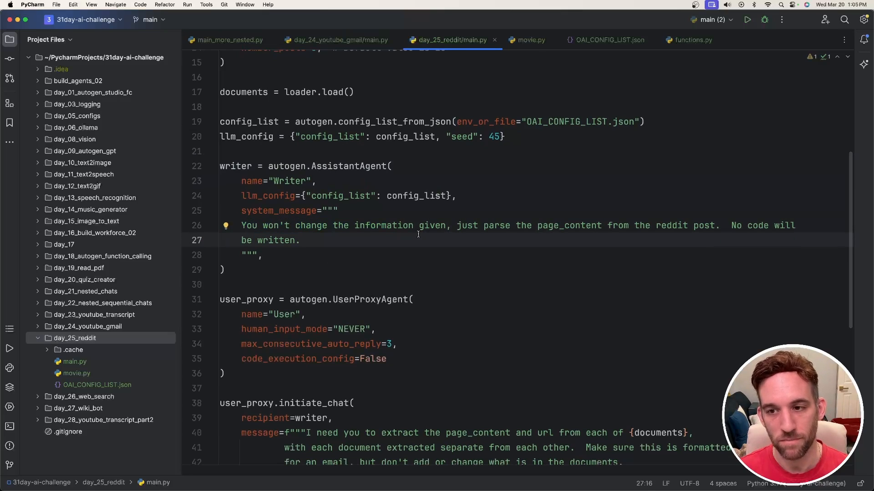
mouse_move(327, 241)
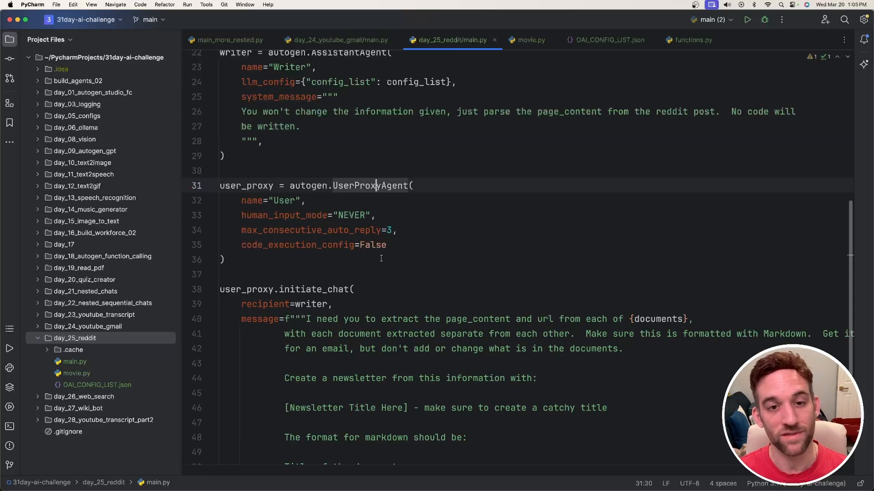
scroll(down, 3)
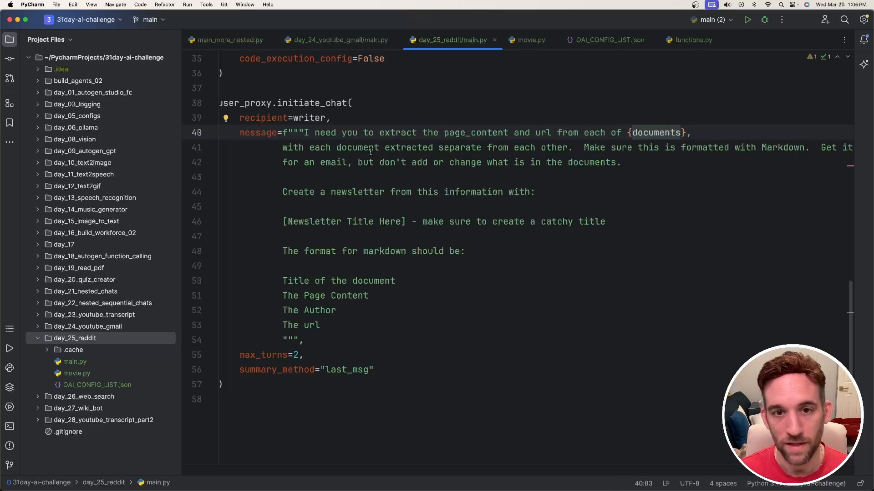
mouse_move(356, 184)
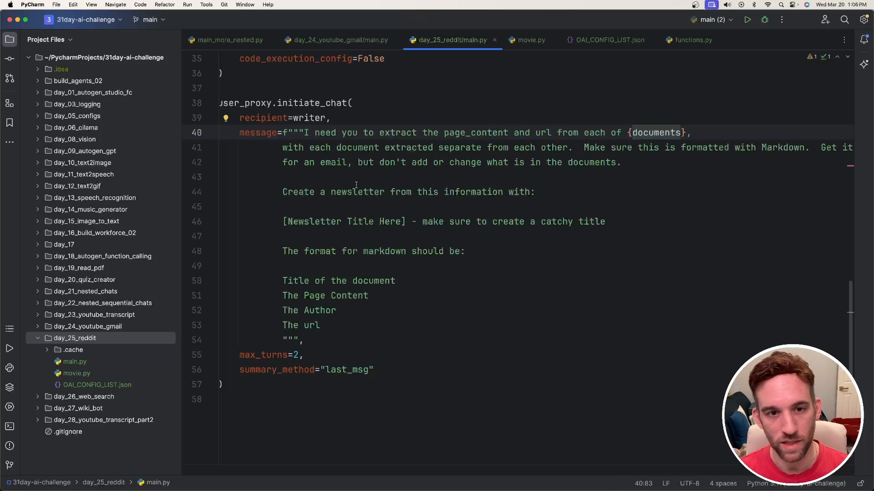
drag(330, 192, 521, 192)
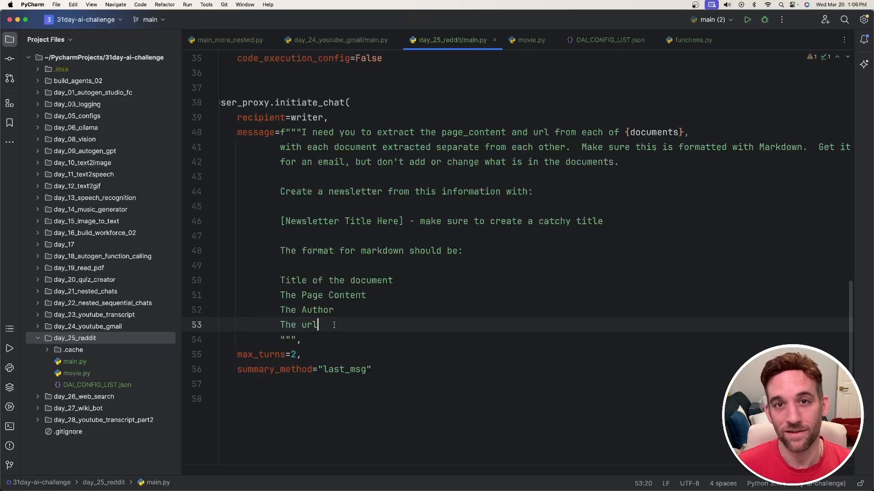
right_click(73, 349)
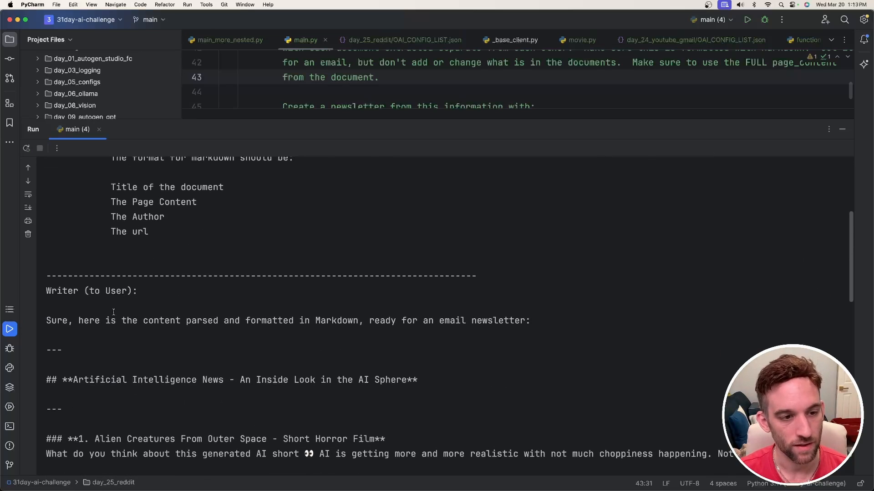
Scroll the Run output to read the Writer's markdown newsletter of the three newest AI posts
scroll(down, 3)
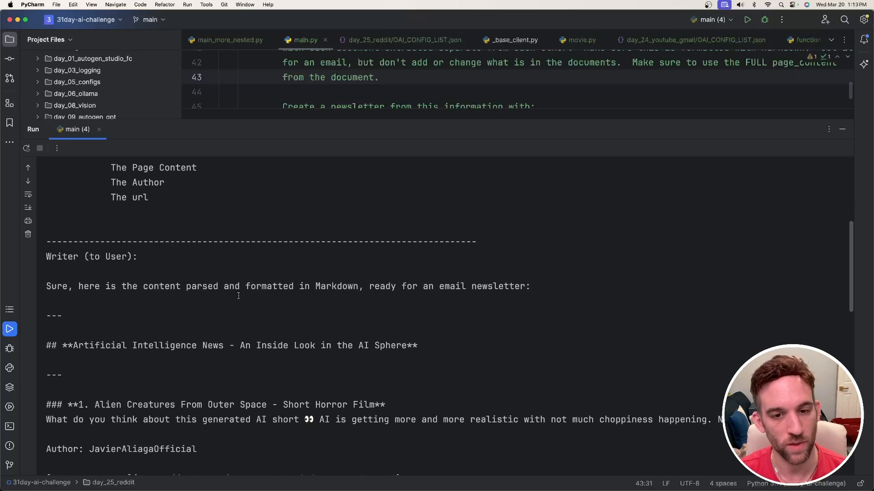
scroll(down, 3)
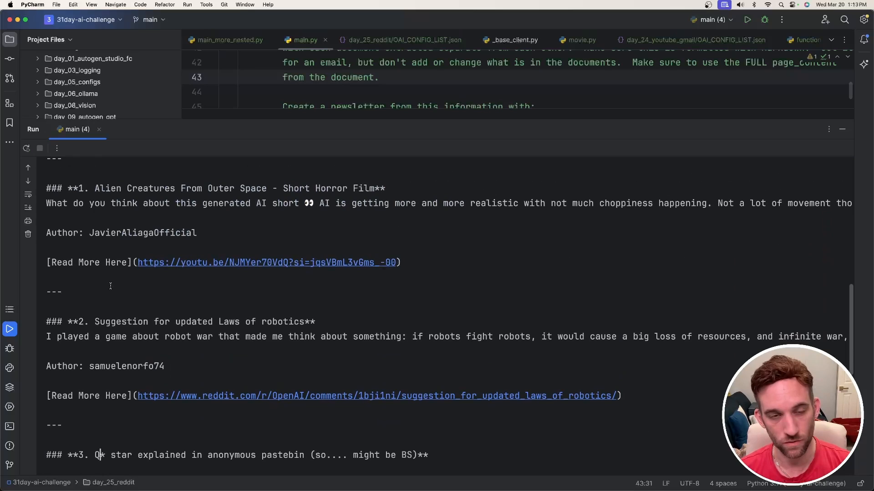
scroll(down, 3)
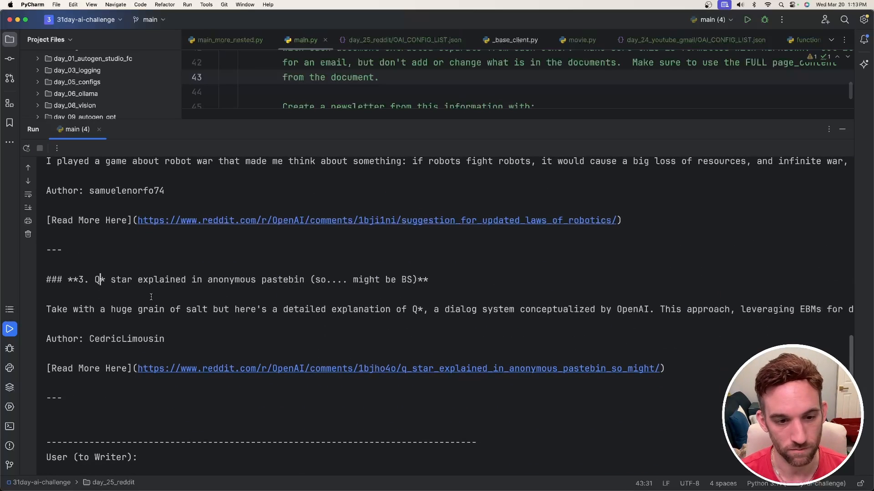
mouse_move(223, 338)
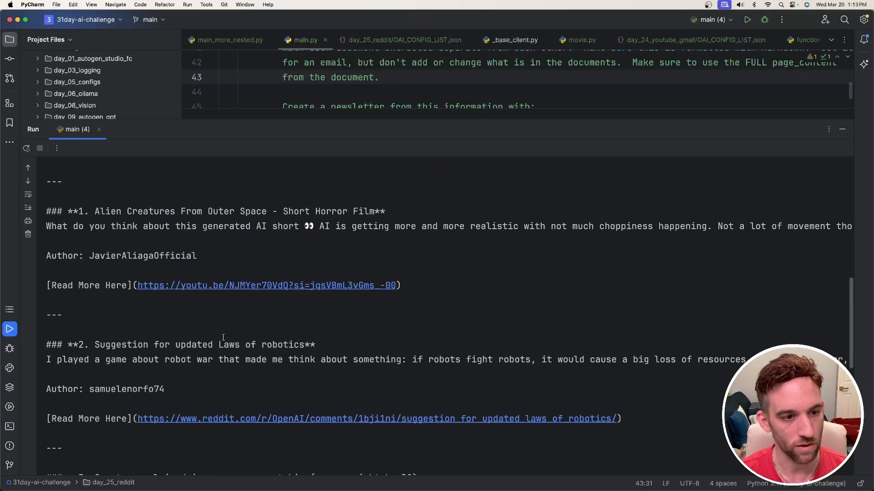
scroll(down, 3)
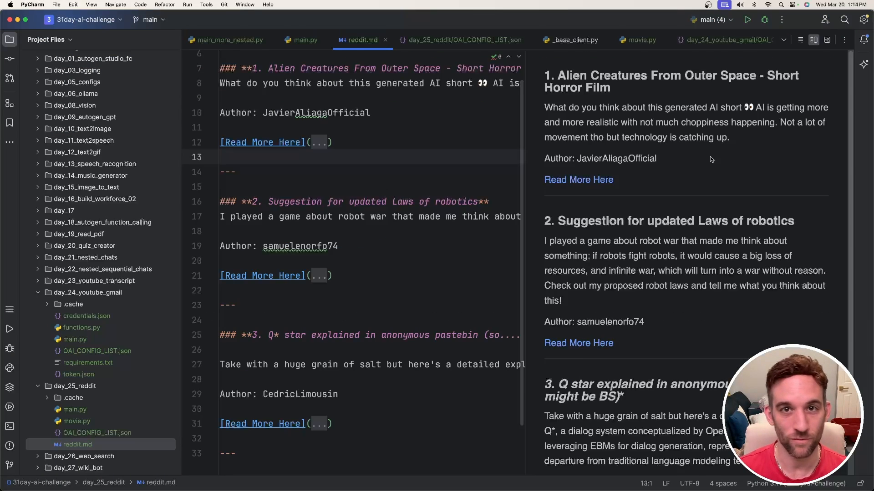
mouse_move(626, 117)
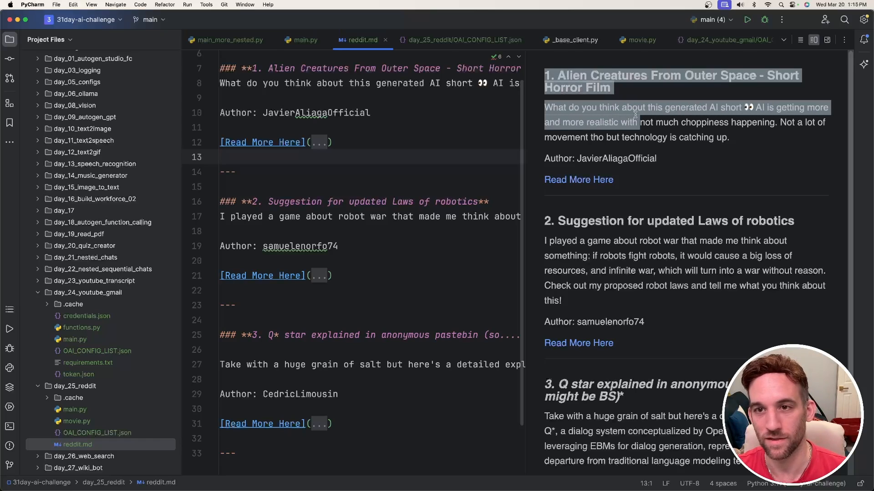
Scroll the rendered reddit.md preview through all three posts, including the Q* post
scroll(down, 3)
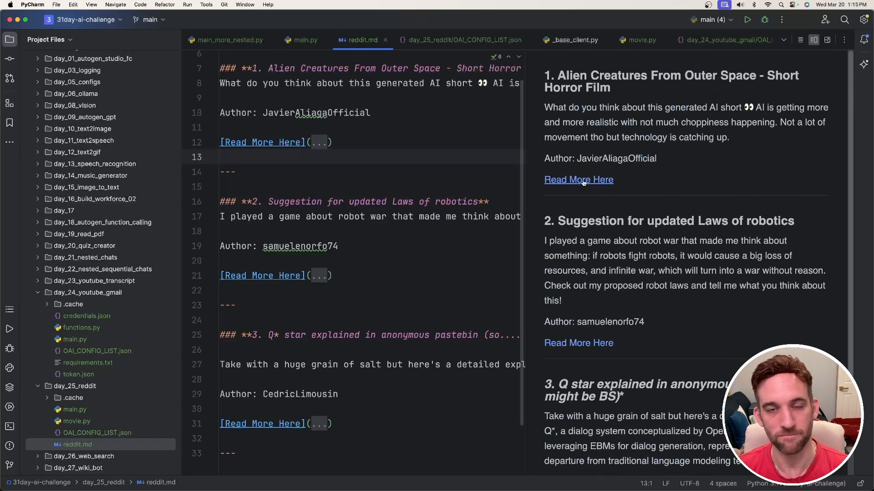
scroll(down, 3)
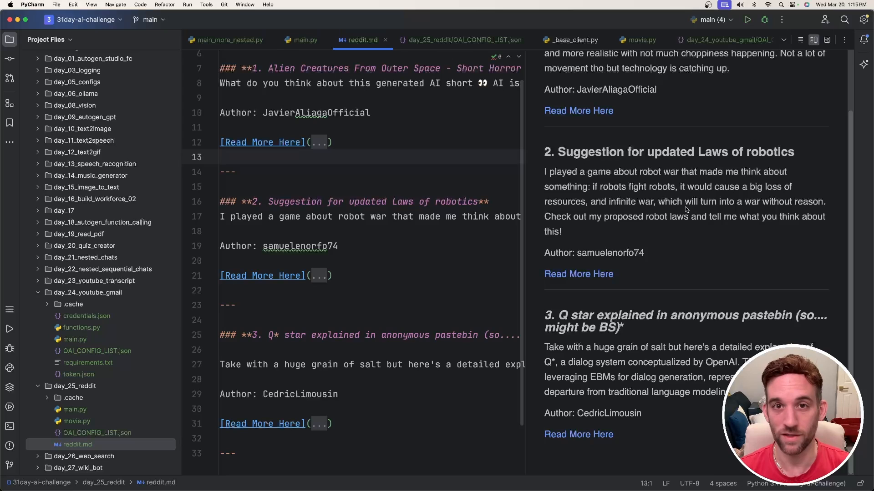